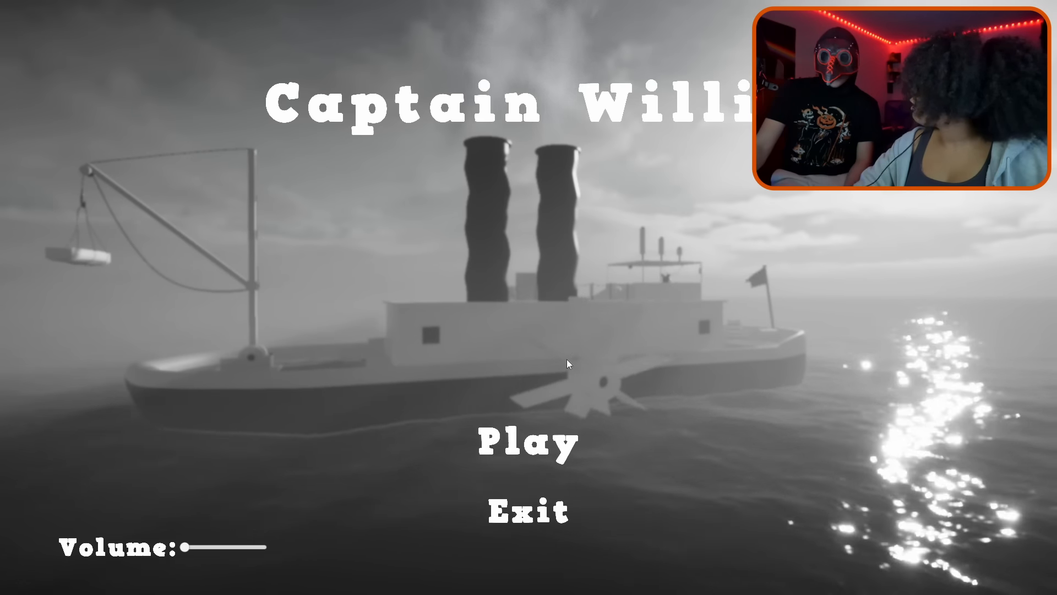
mouse_move(548, 423)
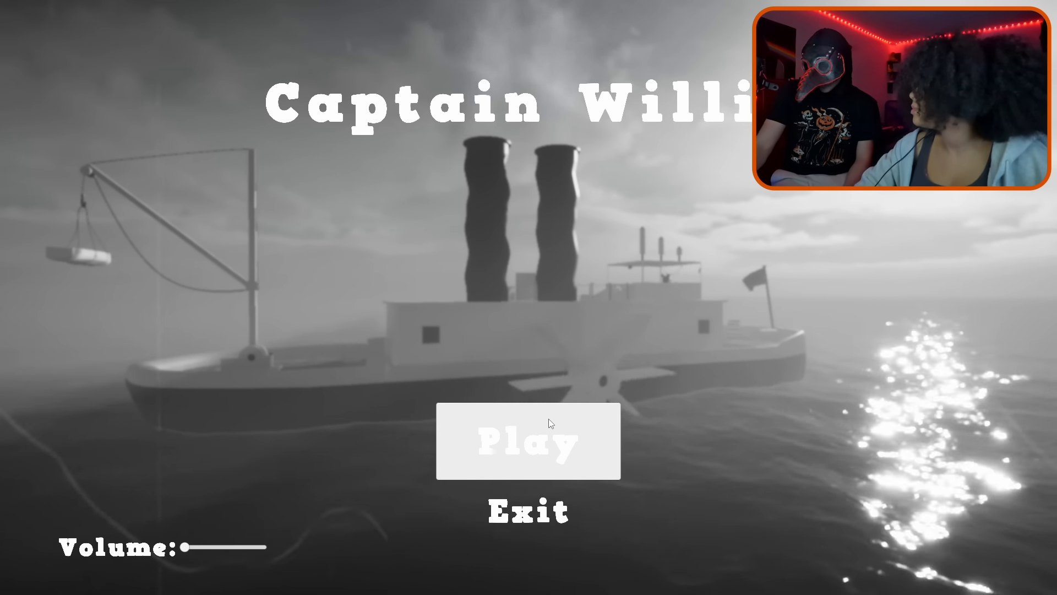
Start the game from the main menu and interact with the wooden door inside the boat.
click(529, 443)
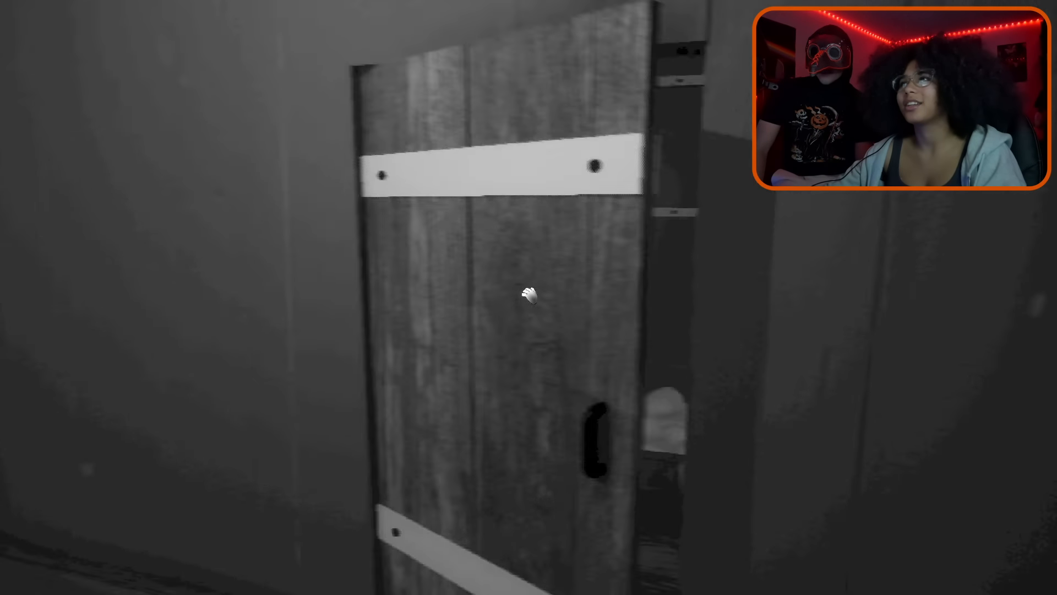
click(527, 303)
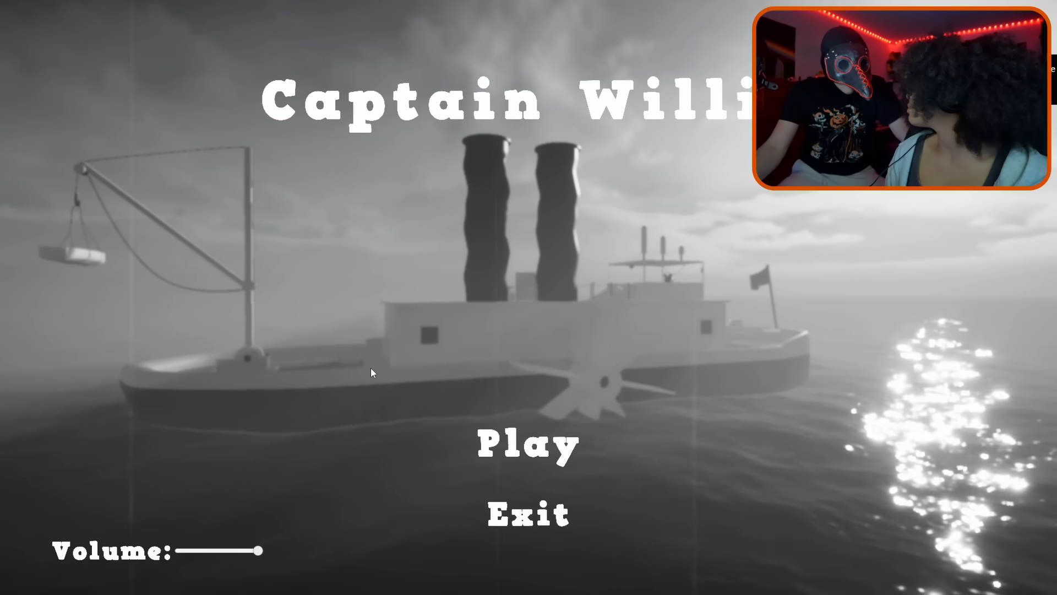
Select Play on the title menu to begin the game on the steamboat deck.
click(526, 446)
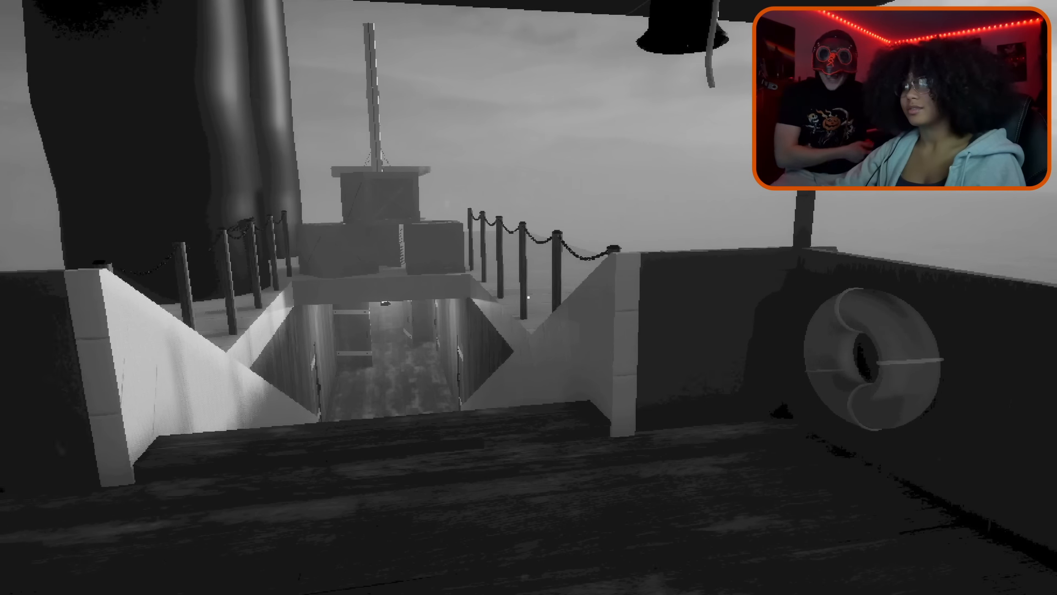
Look around while walking the deck toward the stairway leading below.
scroll(right, 3)
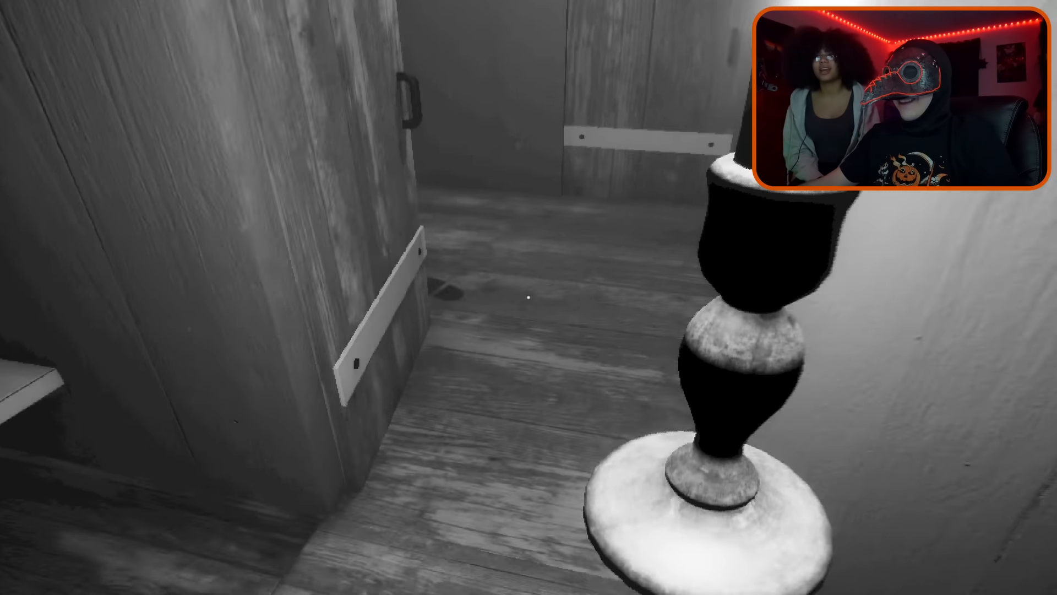
mouse_move(526, 298)
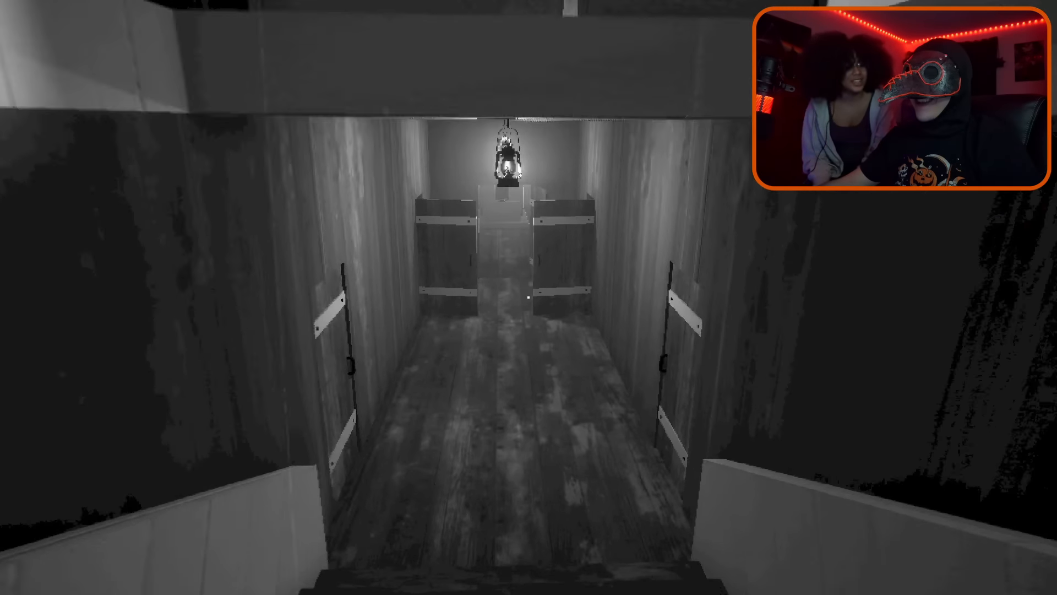
mouse_move(526, 313)
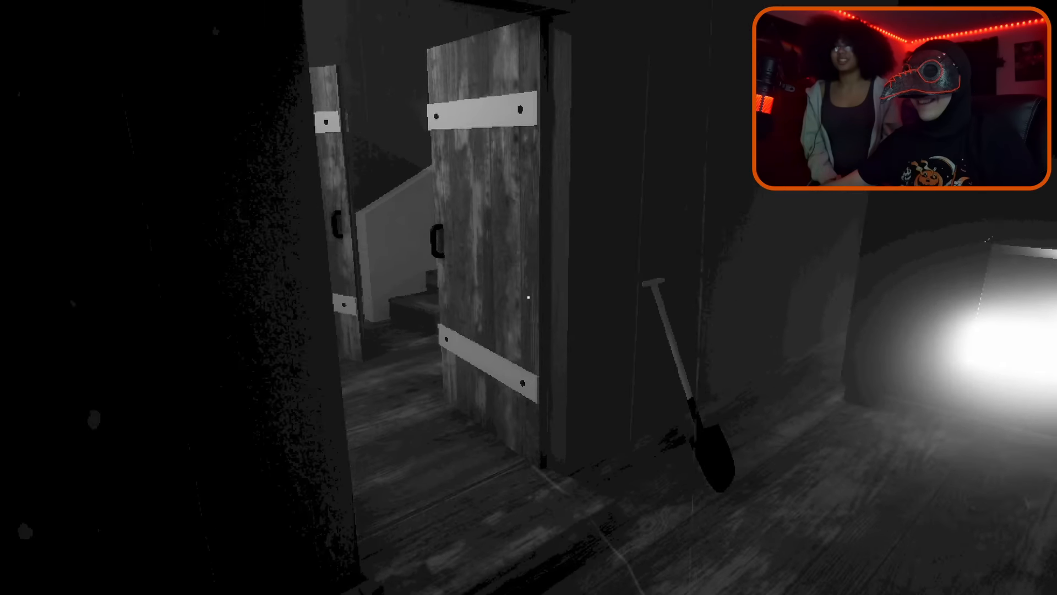
Walk forward to the open plank door beside the leaning shovel.
key(w)
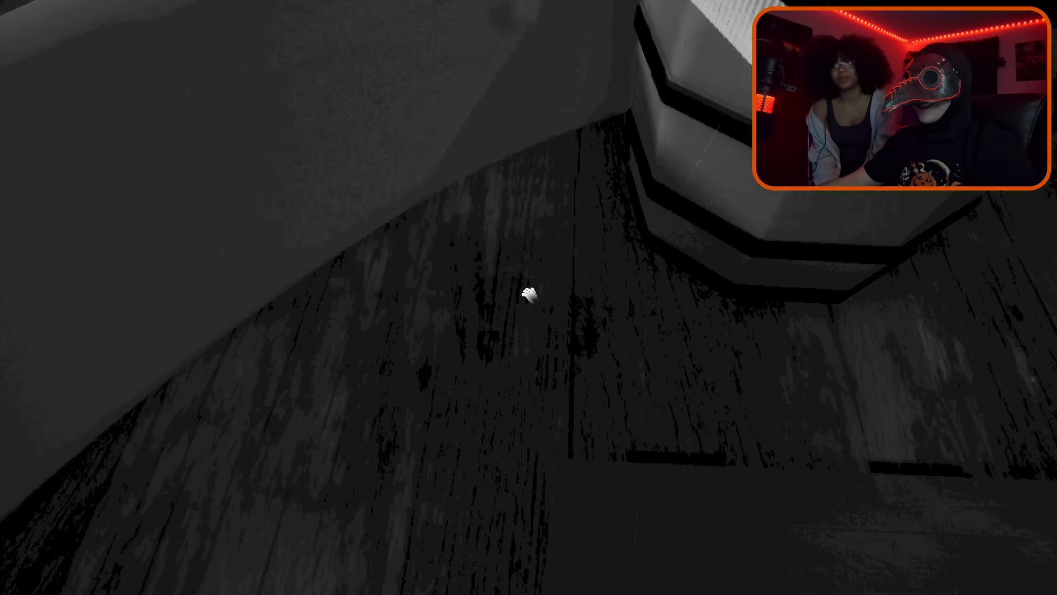
mouse_move(530, 300)
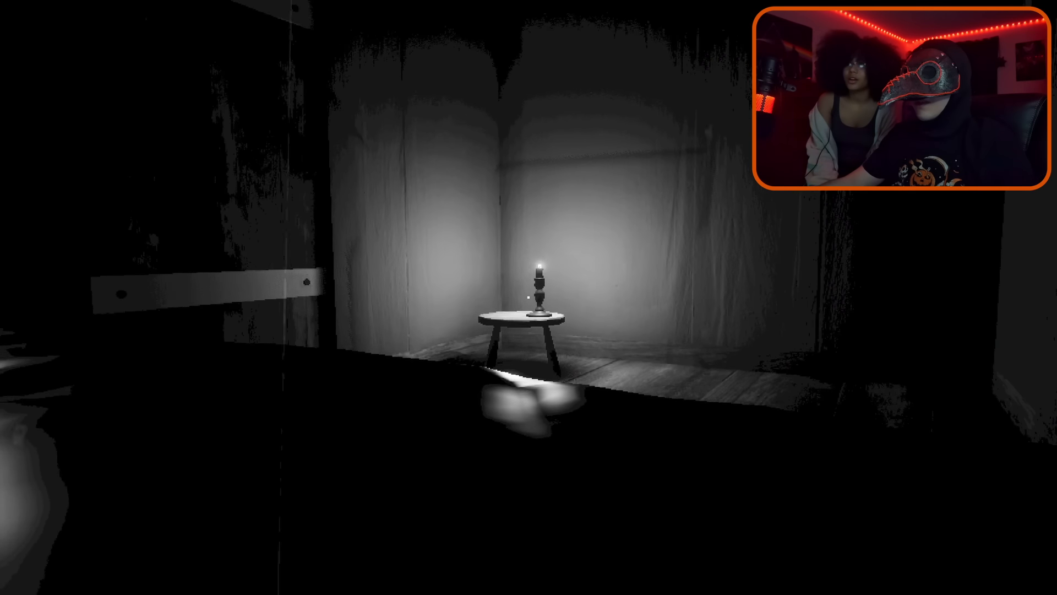
mouse_move(526, 297)
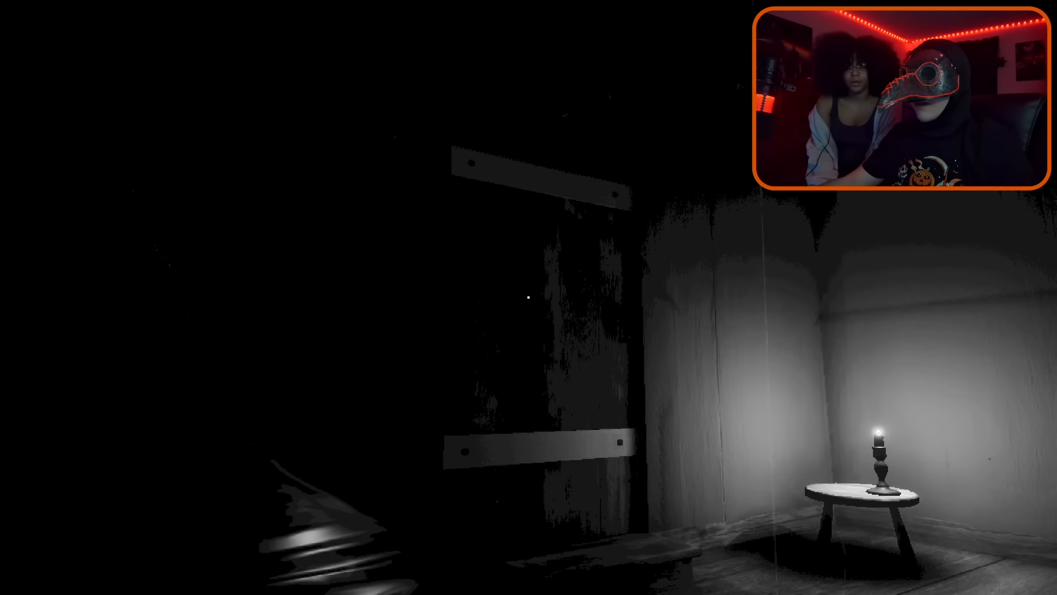